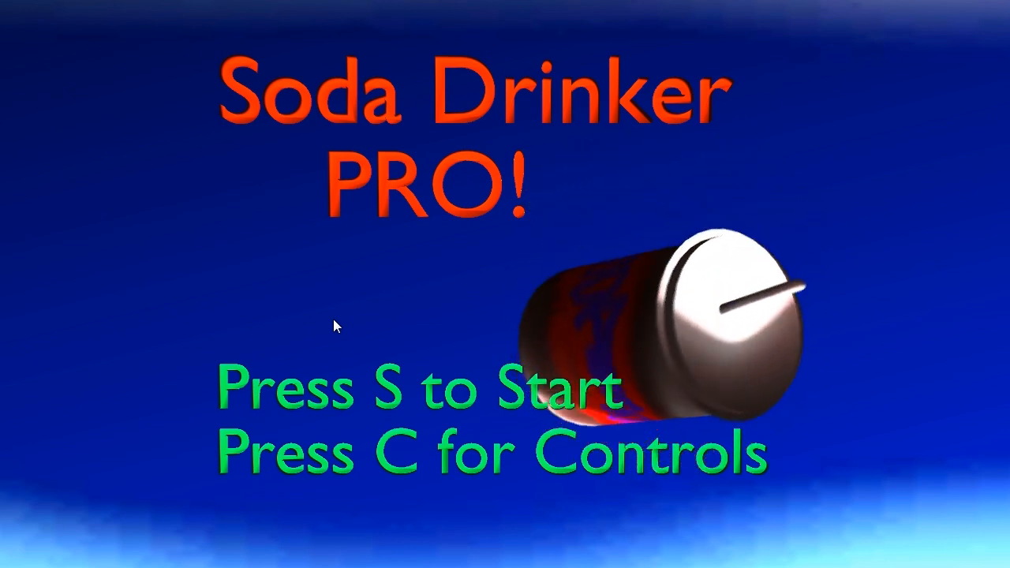
Step: Start the game from the title screen with S, reaching the Level 6 'Drinking Soda Inside a Mouth' card
key("s")
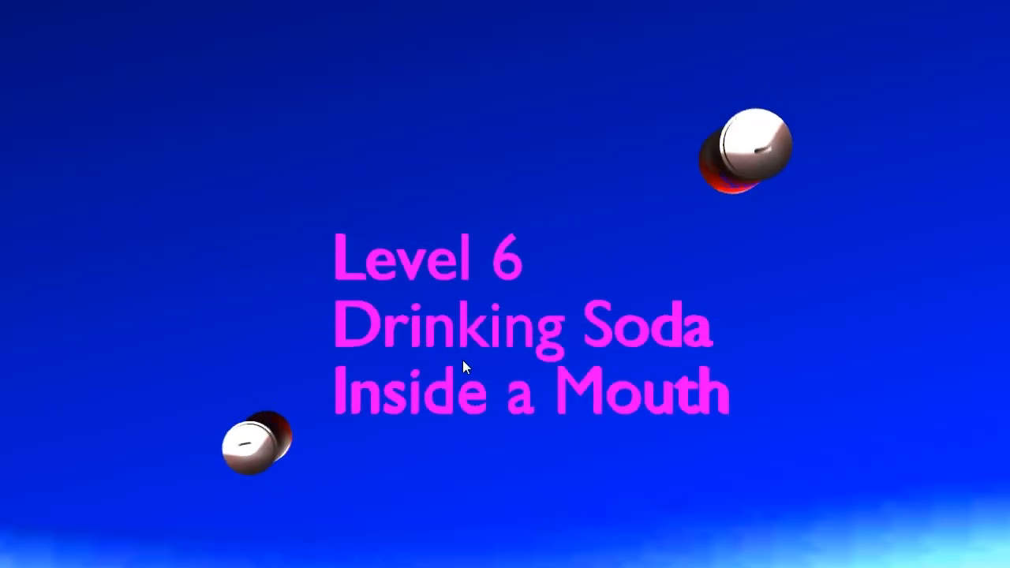
mouse_move(464, 340)
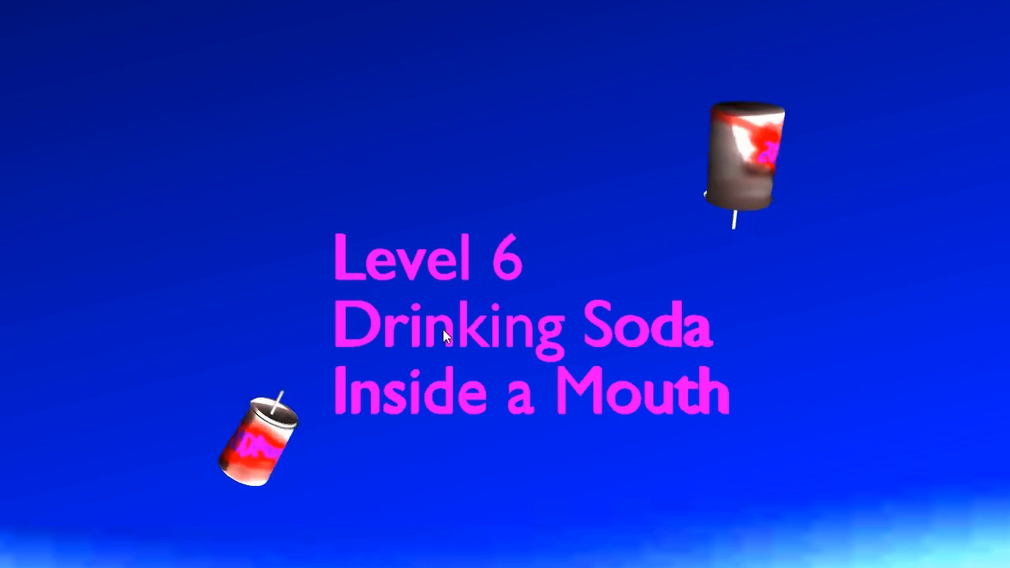